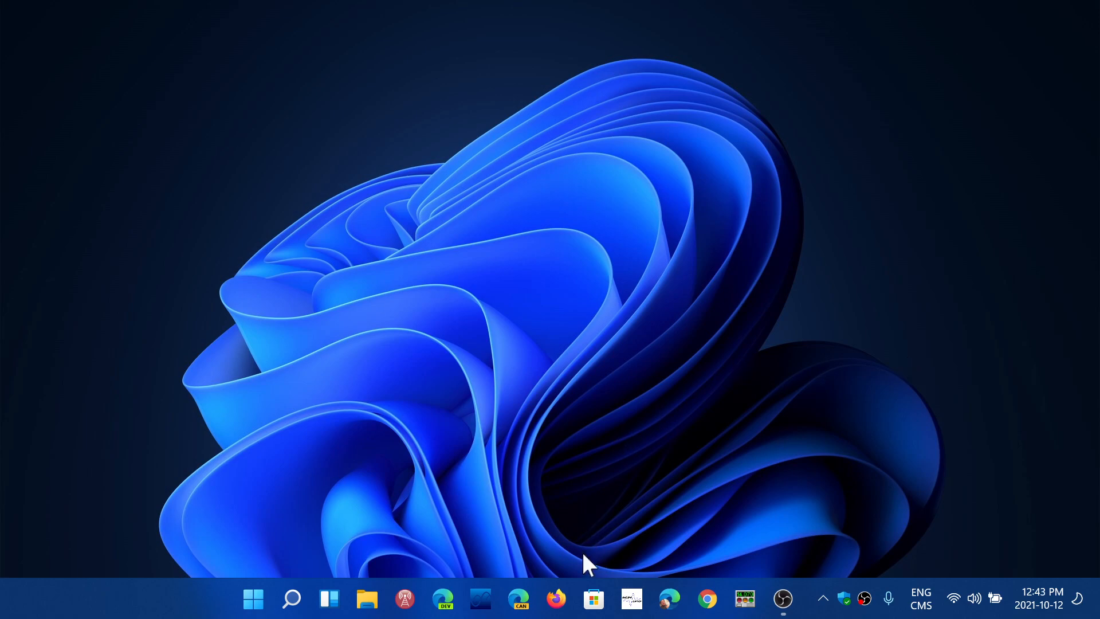
mouse_move(593, 599)
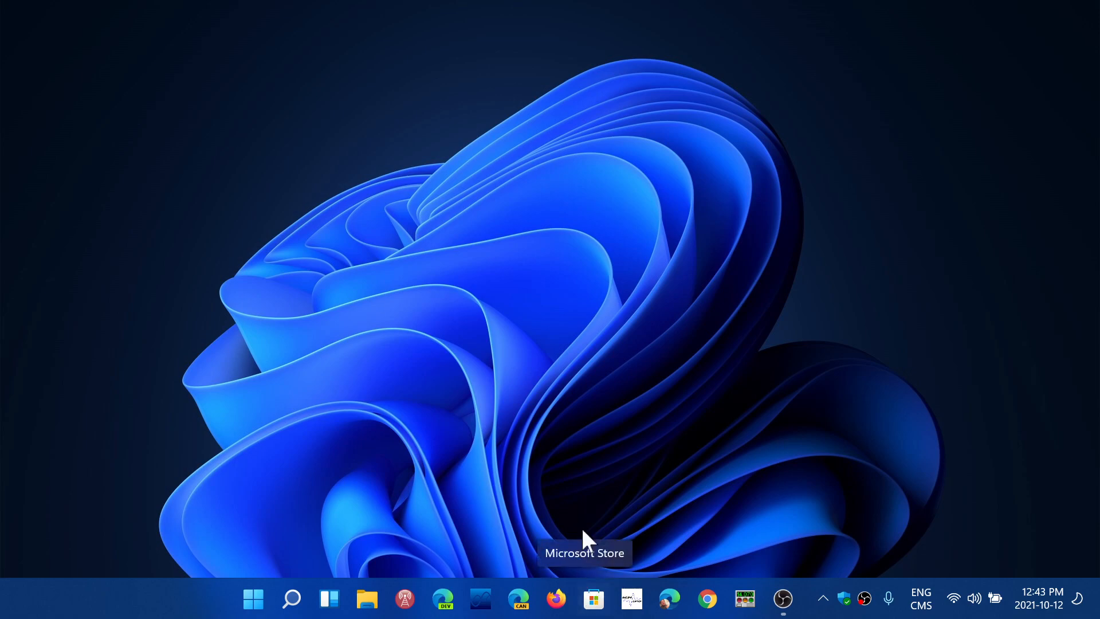
mouse_move(601, 480)
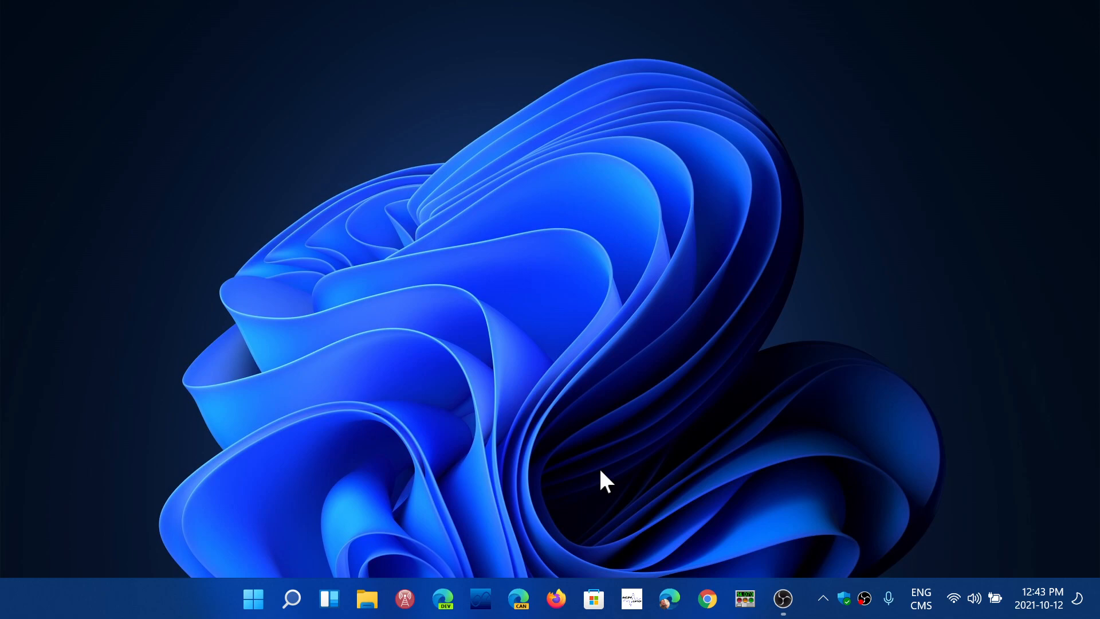
mouse_move(585, 525)
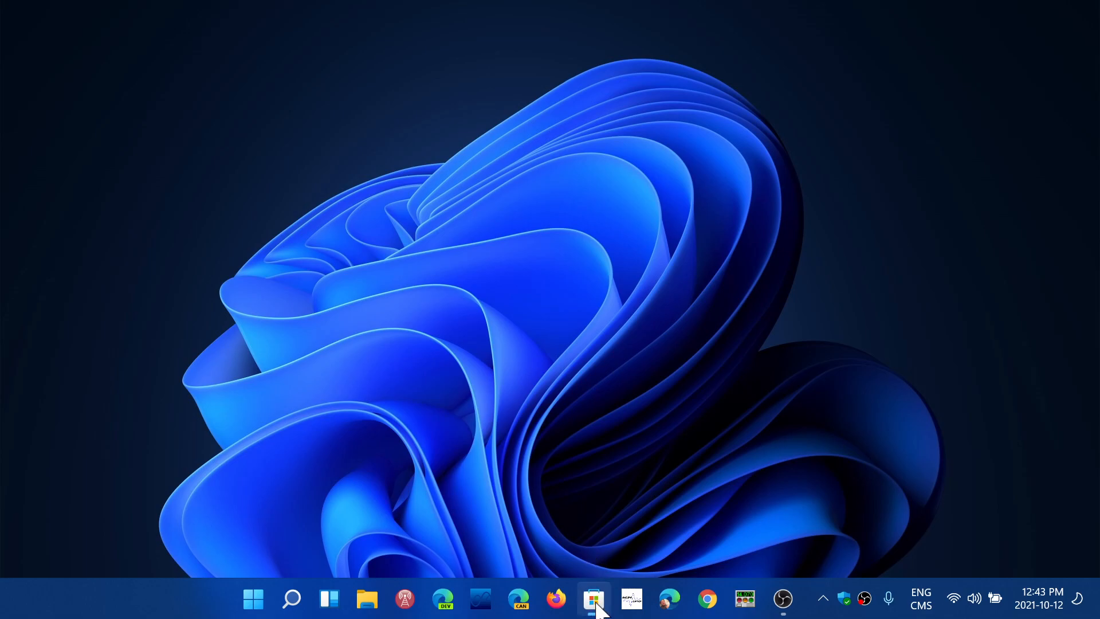
Step: Open Microsoft Store's Library and check for updates, revealing a pending Your Phone update
left_click(594, 599)
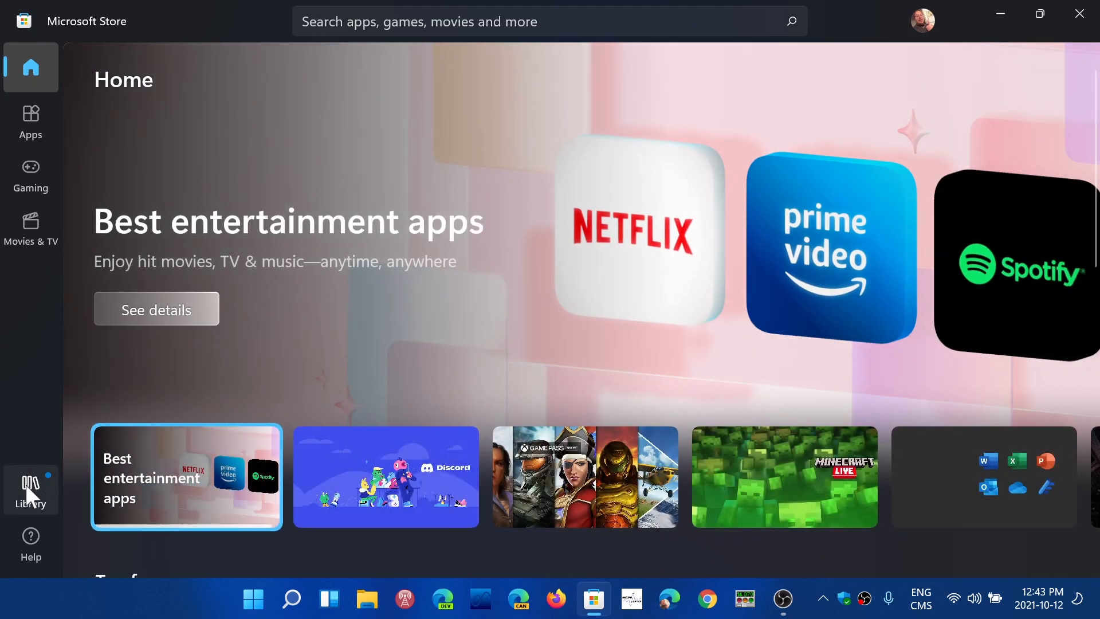
left_click(31, 487)
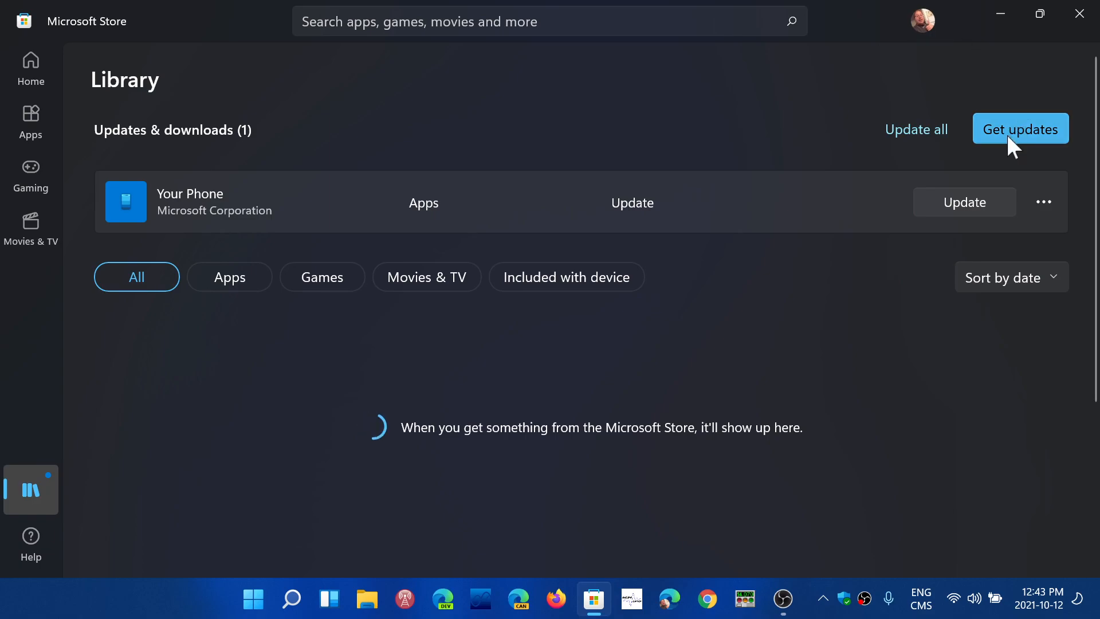
left_click(1021, 128)
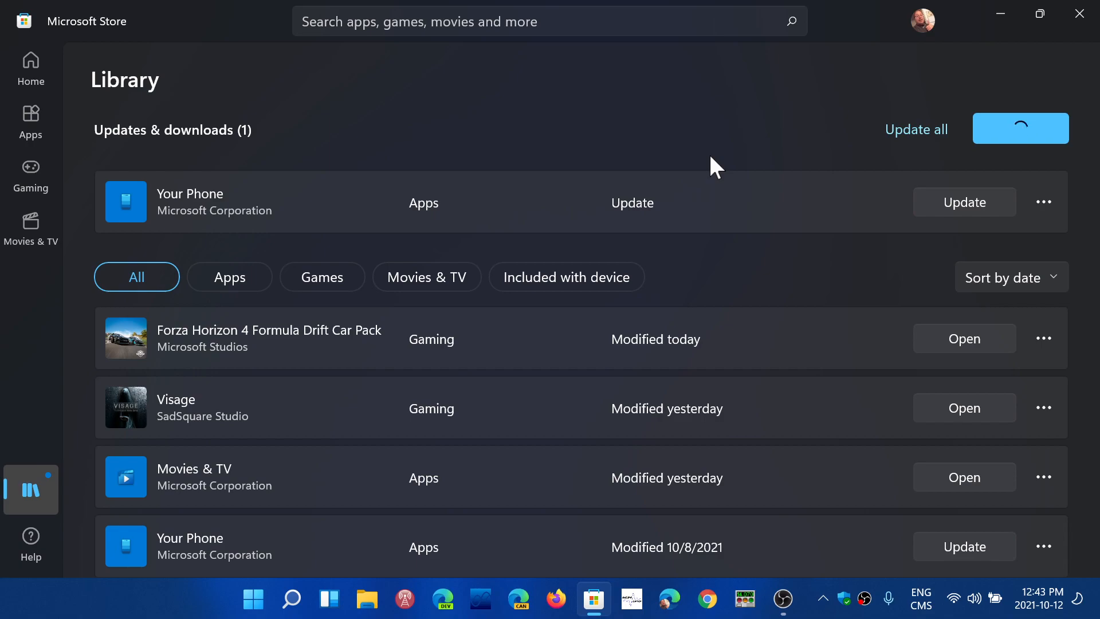
scroll("down", 3)
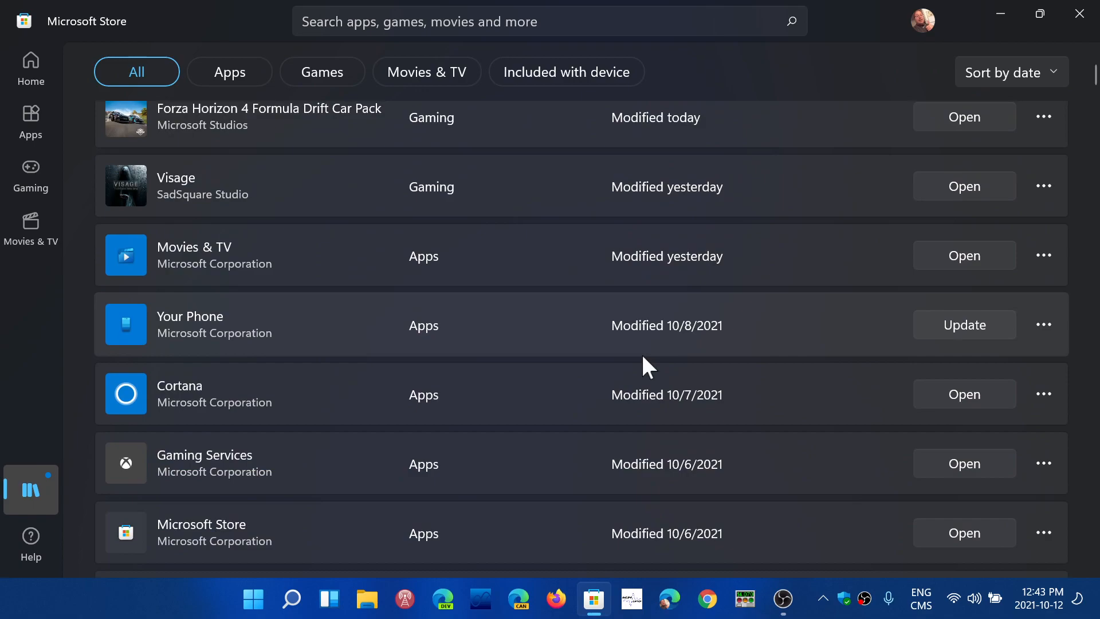
scroll("up", 3)
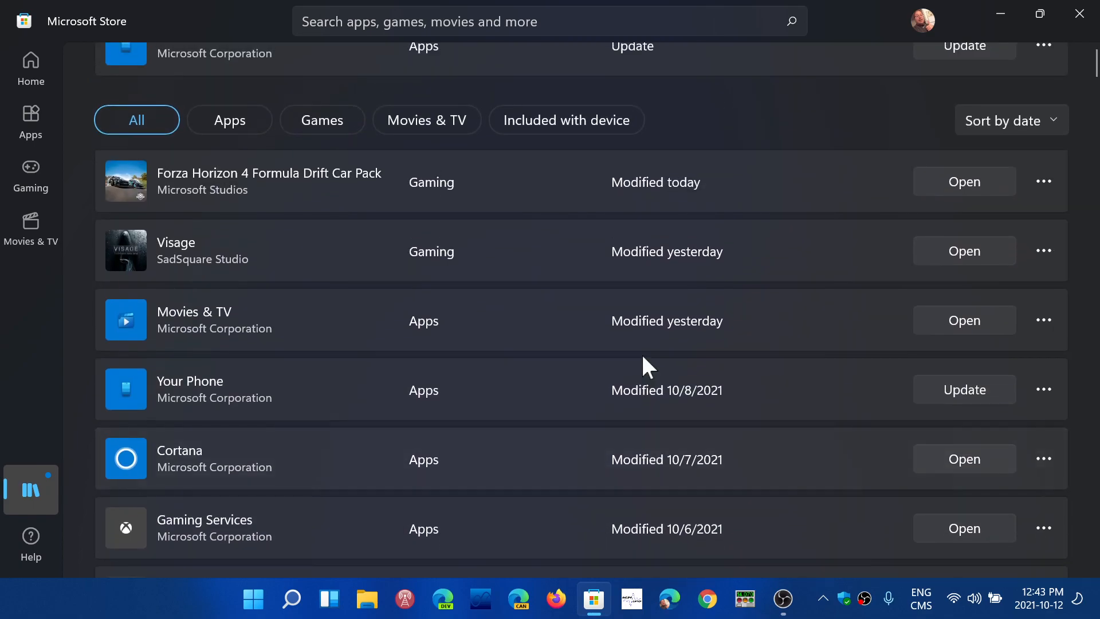
scroll("down", 3)
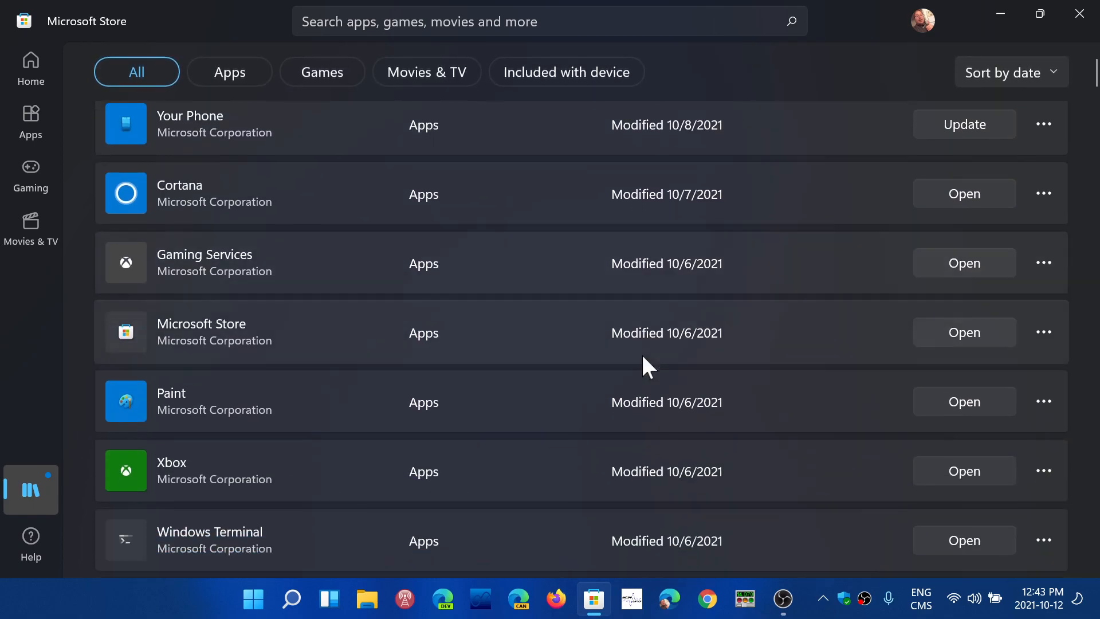
scroll("down", 3)
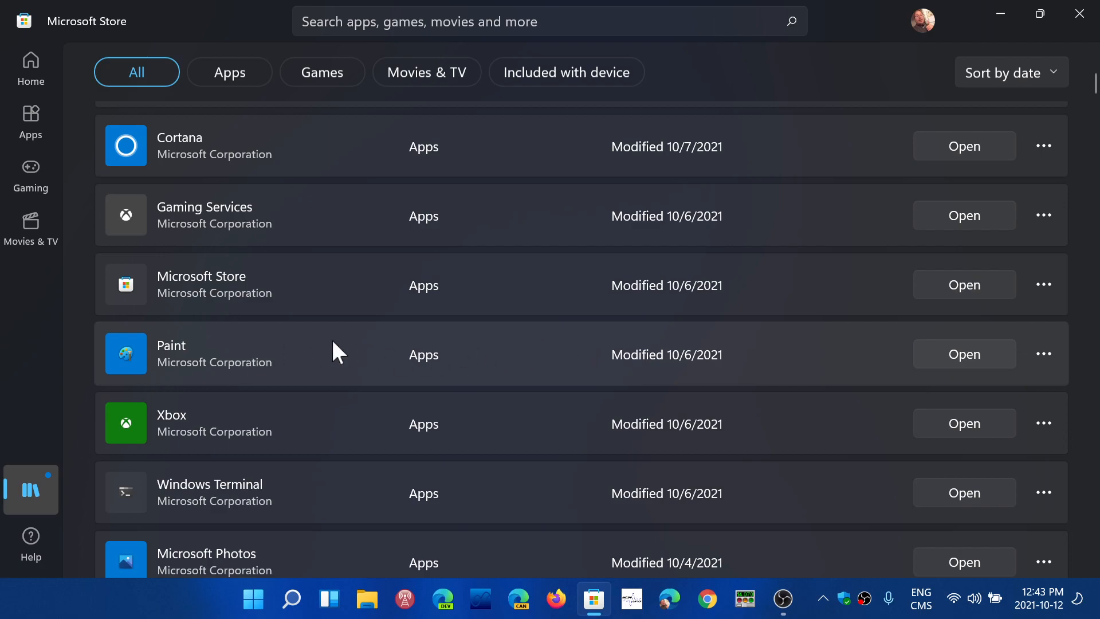
mouse_move(371, 375)
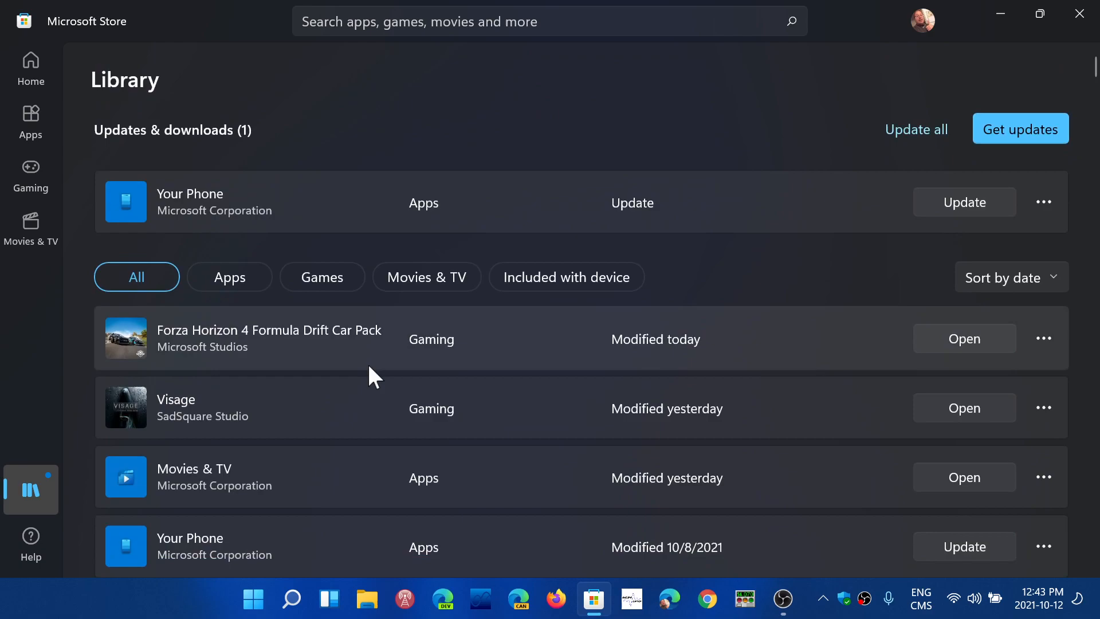
mouse_move(713, 83)
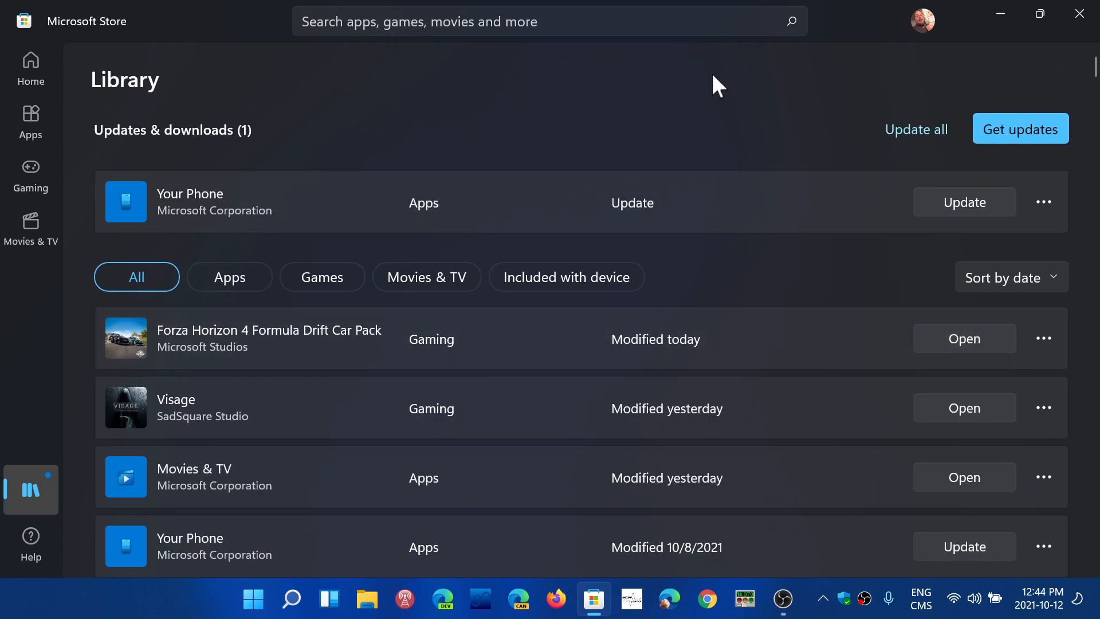
Step: Install the pending Your Phone update with Update all, then bring up Windows search
left_click(917, 128)
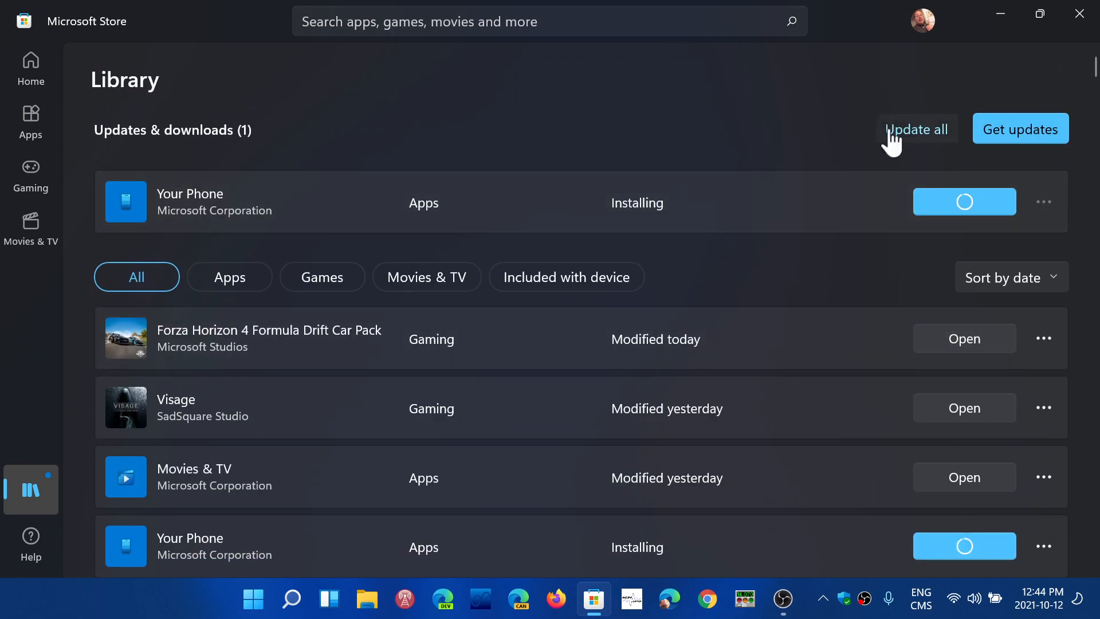
left_click(917, 129)
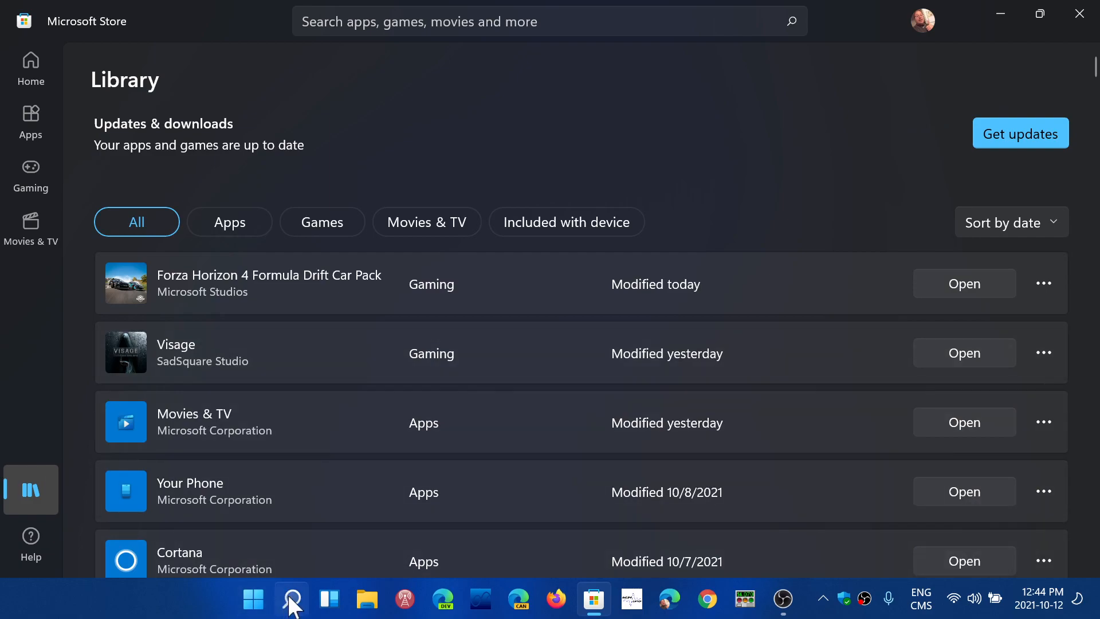
left_click(284, 599)
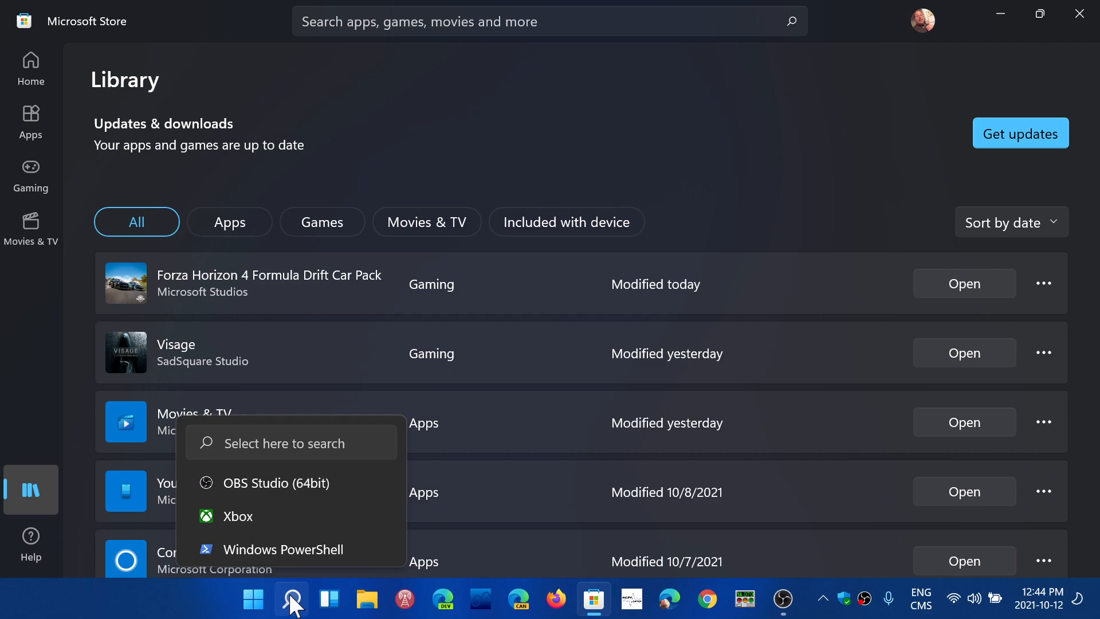
mouse_move(298, 453)
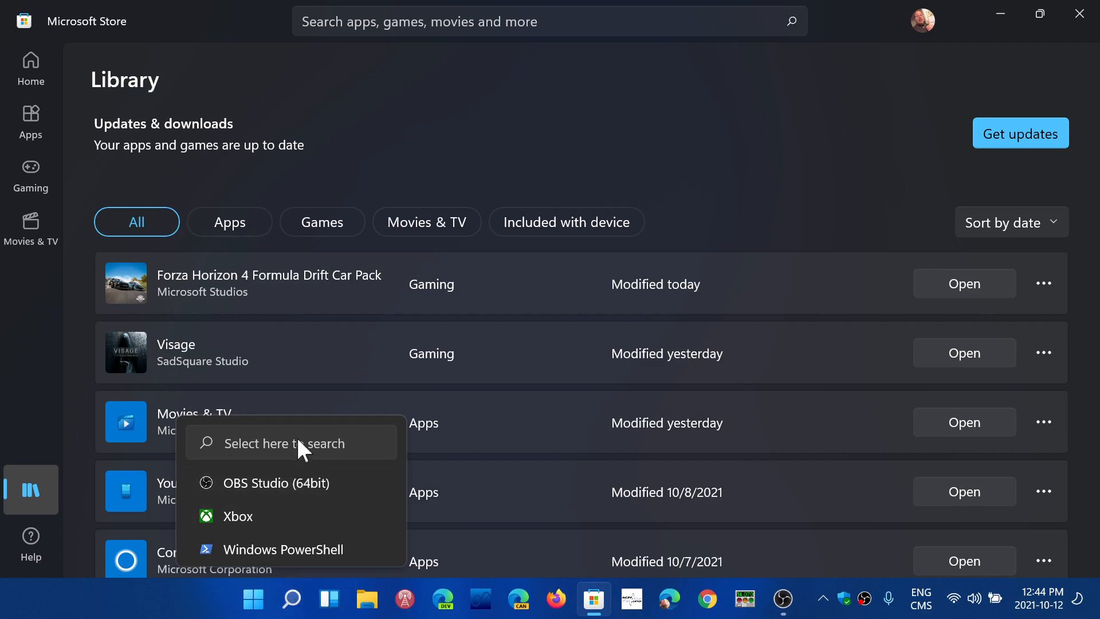
left_click(293, 599)
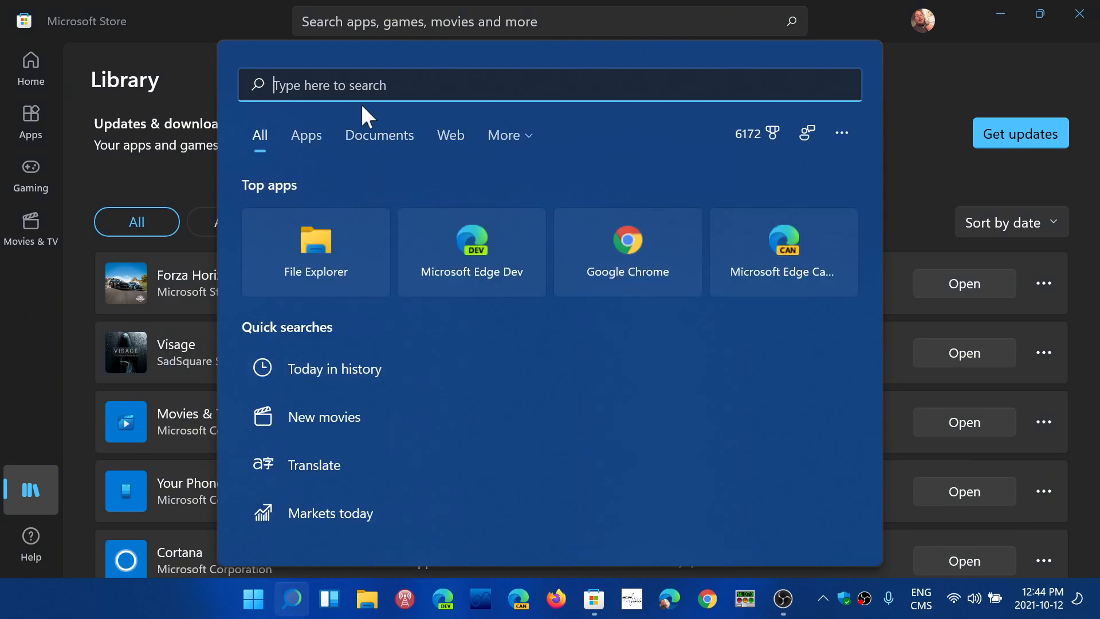
type("clock")
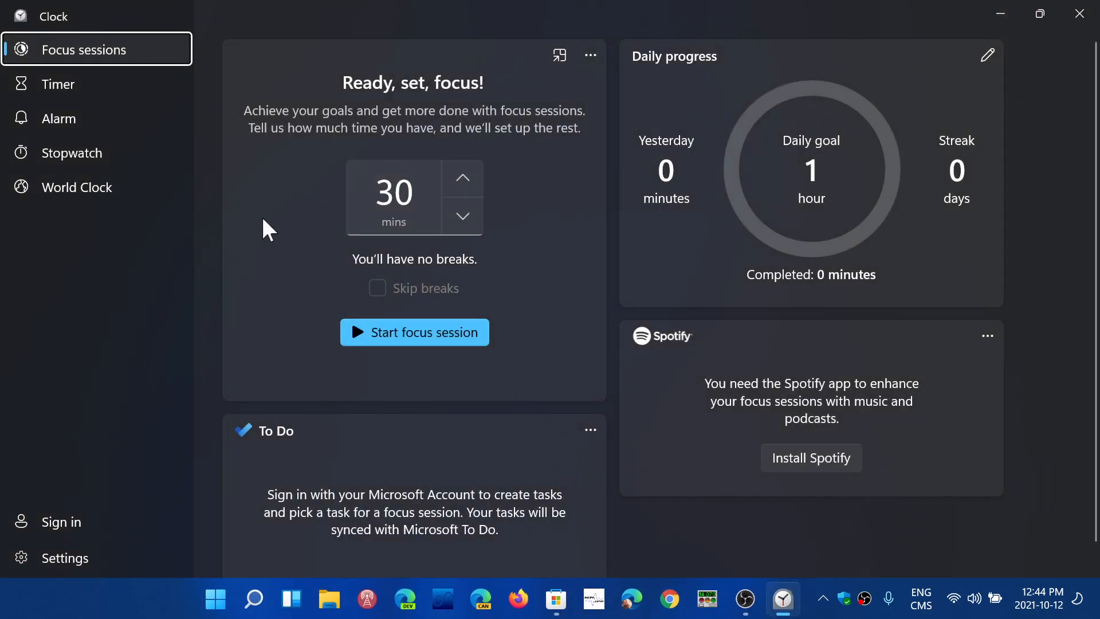
mouse_move(410, 280)
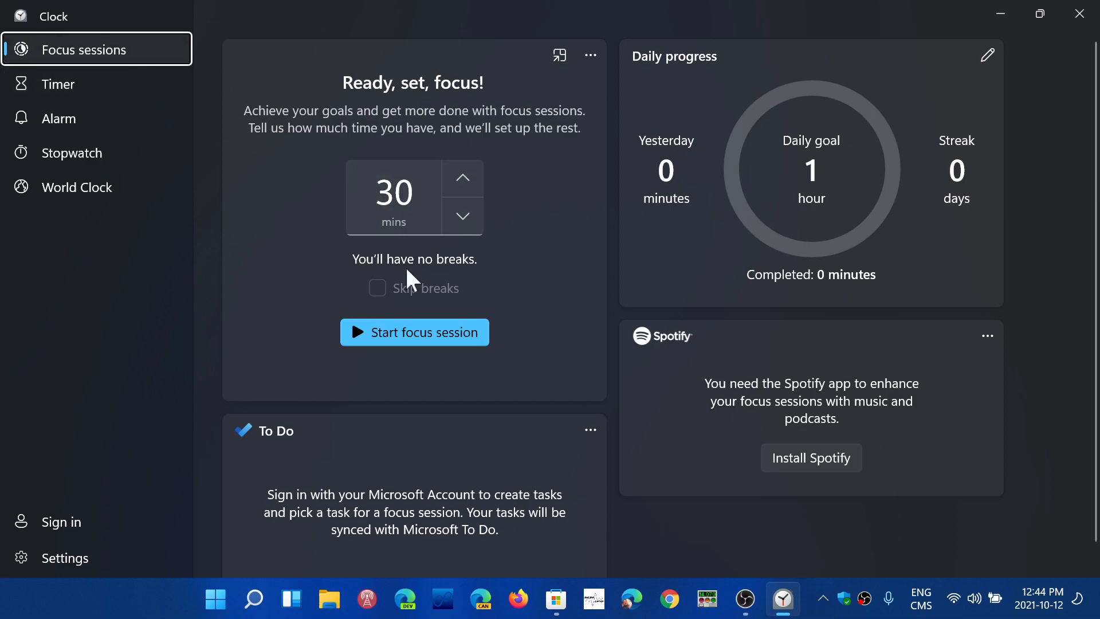
mouse_move(1077, 14)
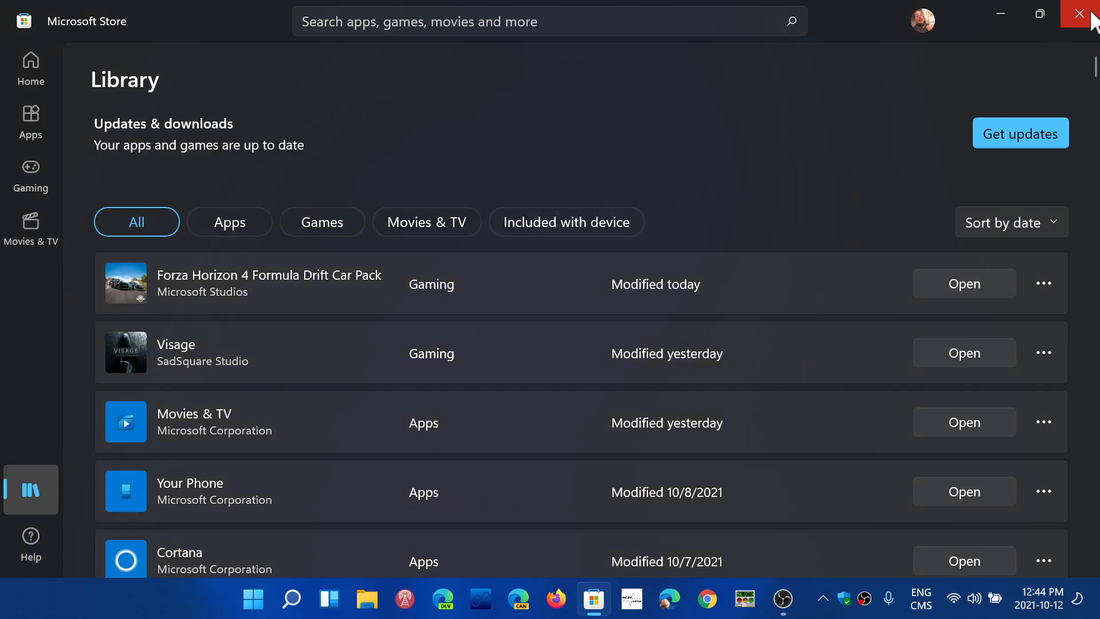
Step: Close the Store and launch Paint via Windows search 'paint', opening a blank 1000 × 532 px canvas
left_click(1080, 12)
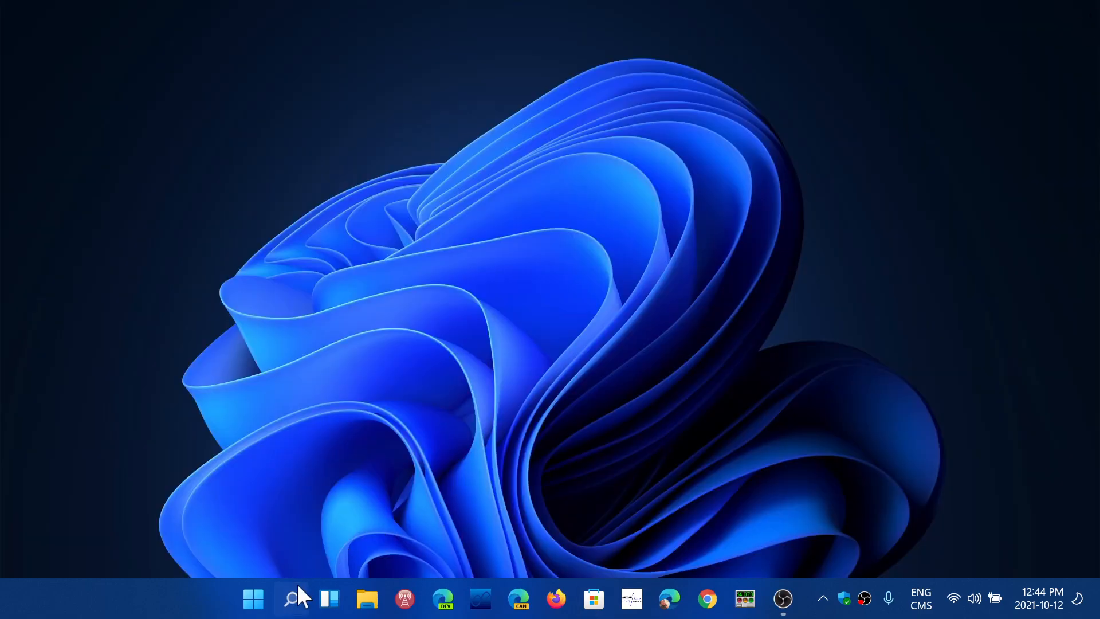
left_click(291, 599)
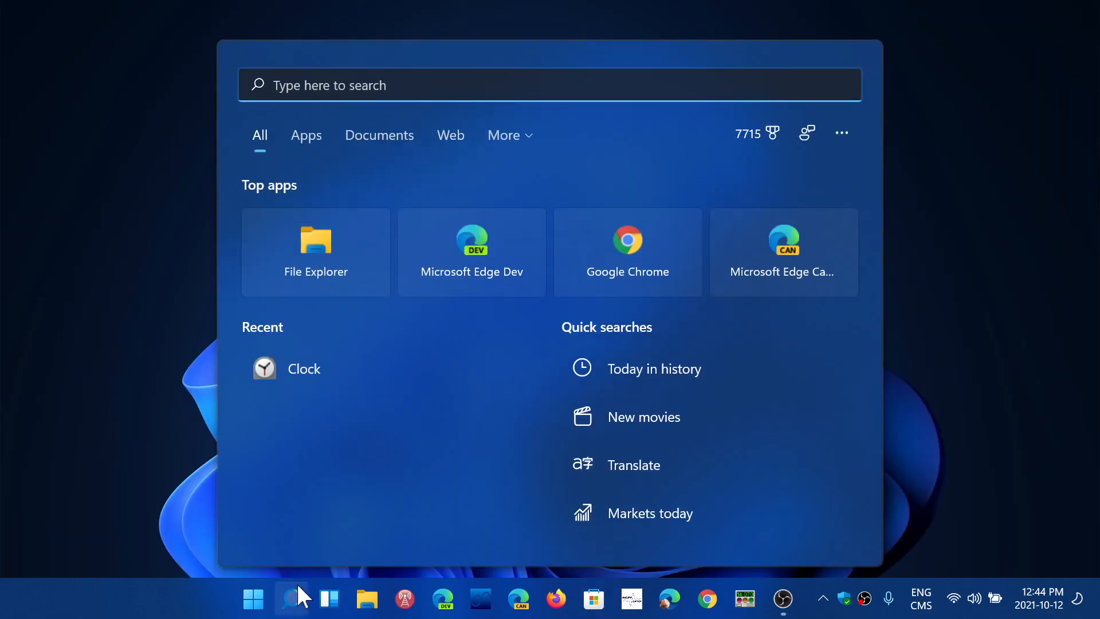
type("paint")
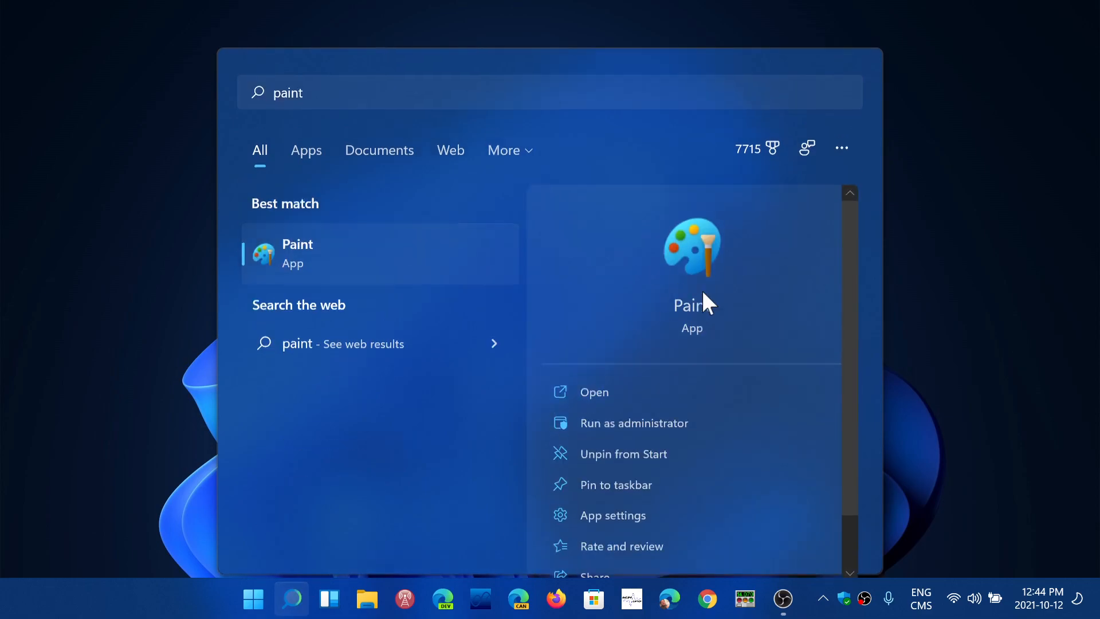
left_click(595, 392)
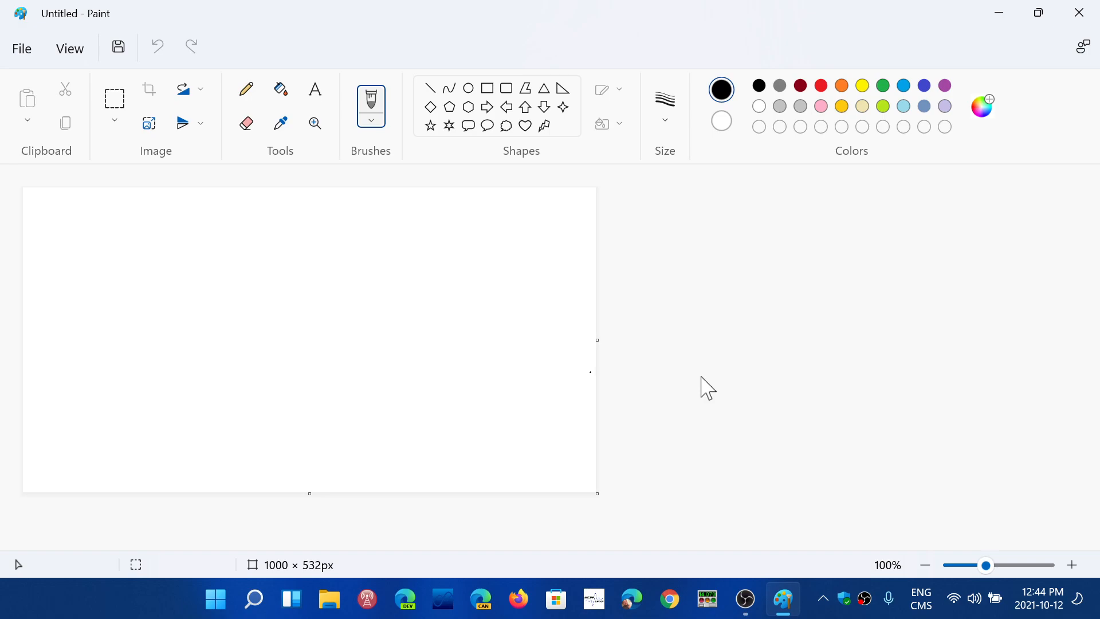
mouse_move(957, 13)
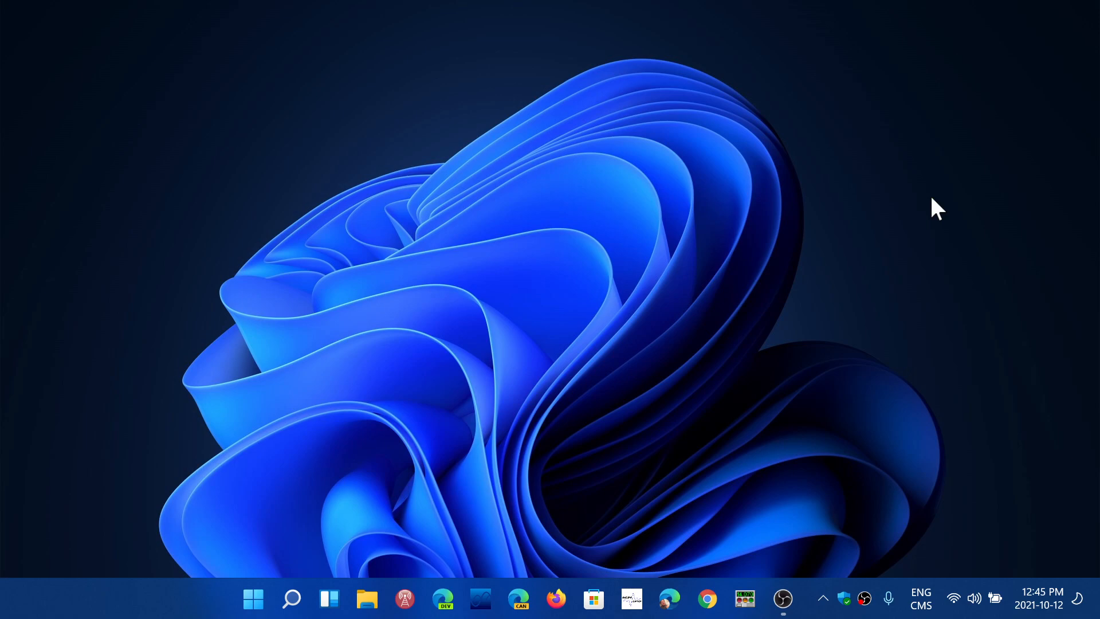
mouse_move(573, 408)
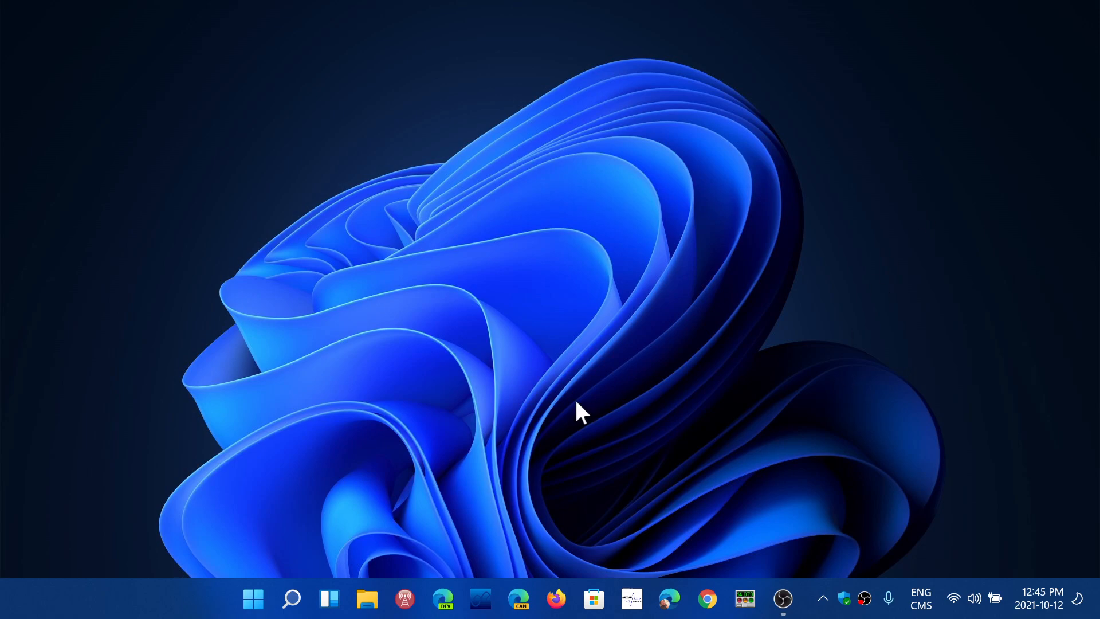
mouse_move(533, 408)
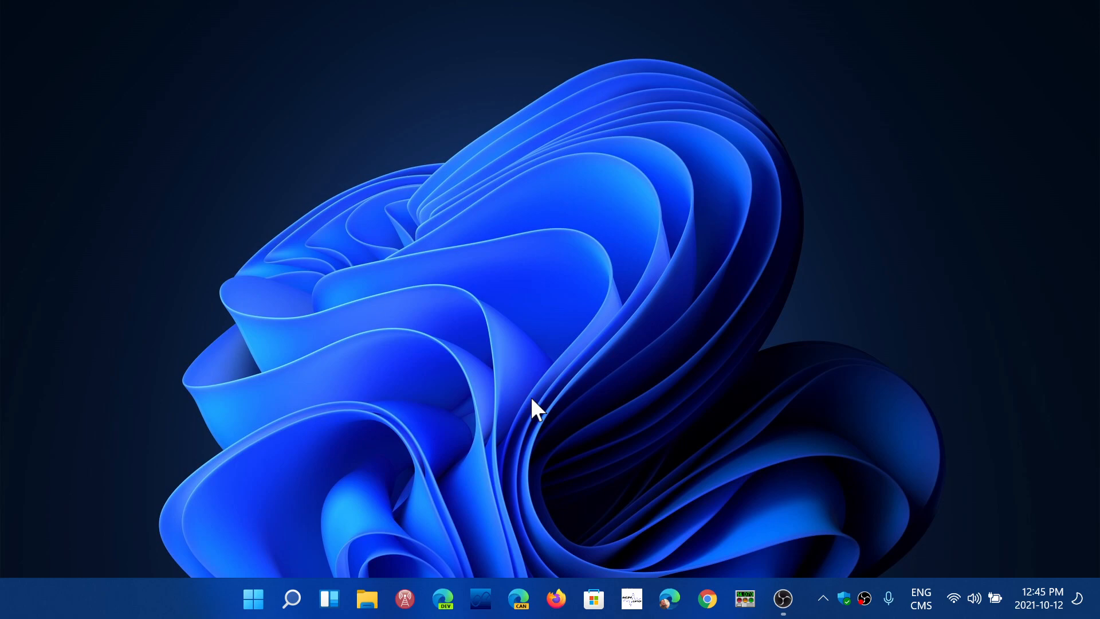
mouse_move(345, 484)
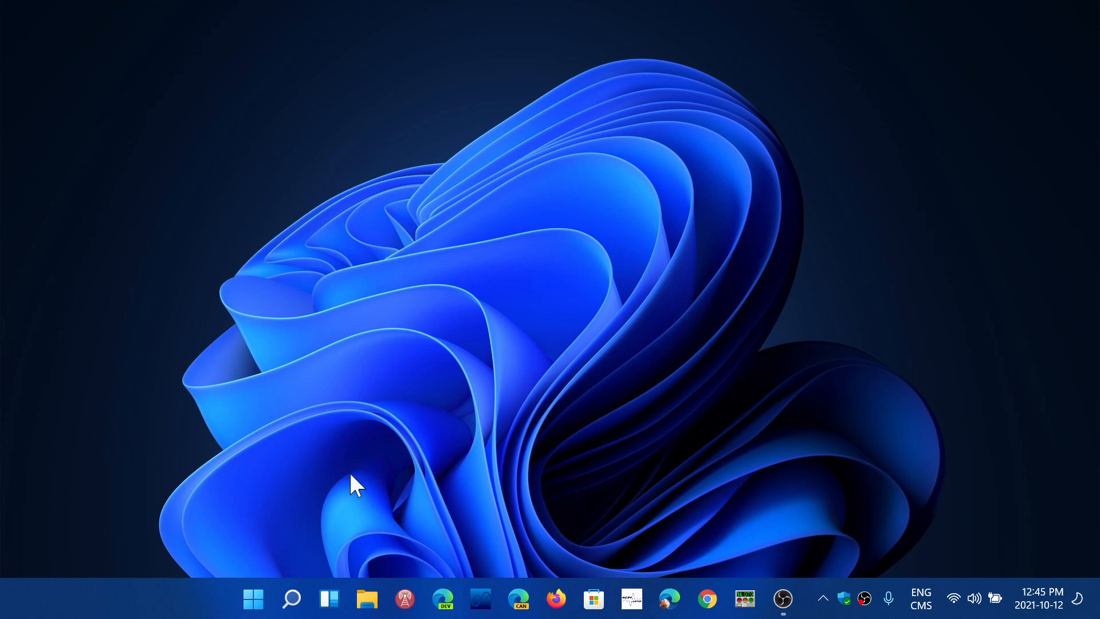
left_click(291, 599)
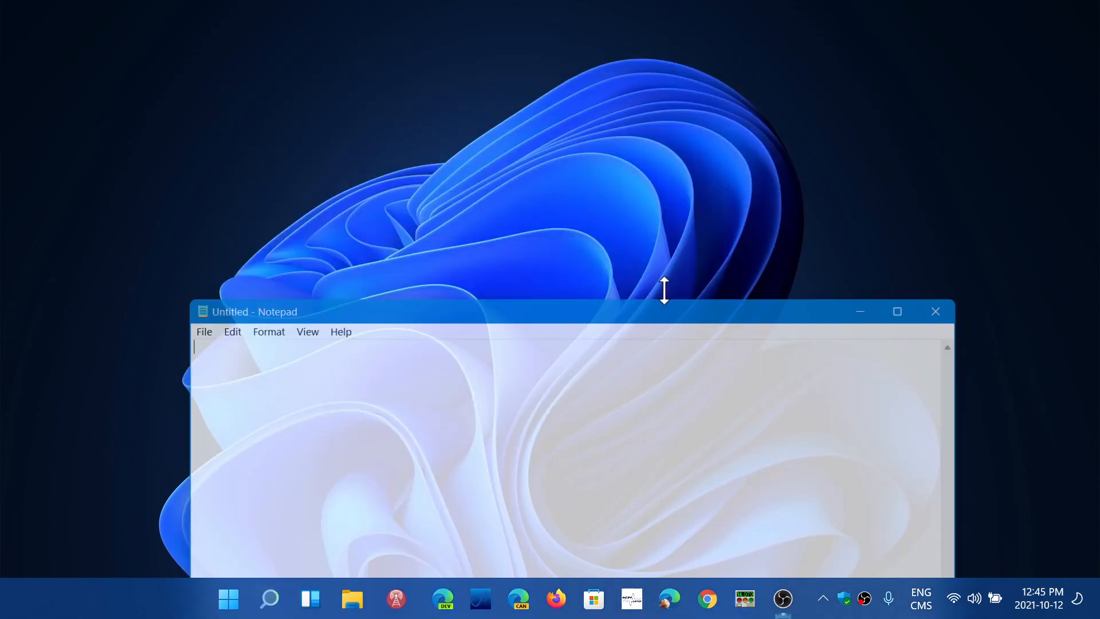
left_click_drag(664, 294, 672, 313)
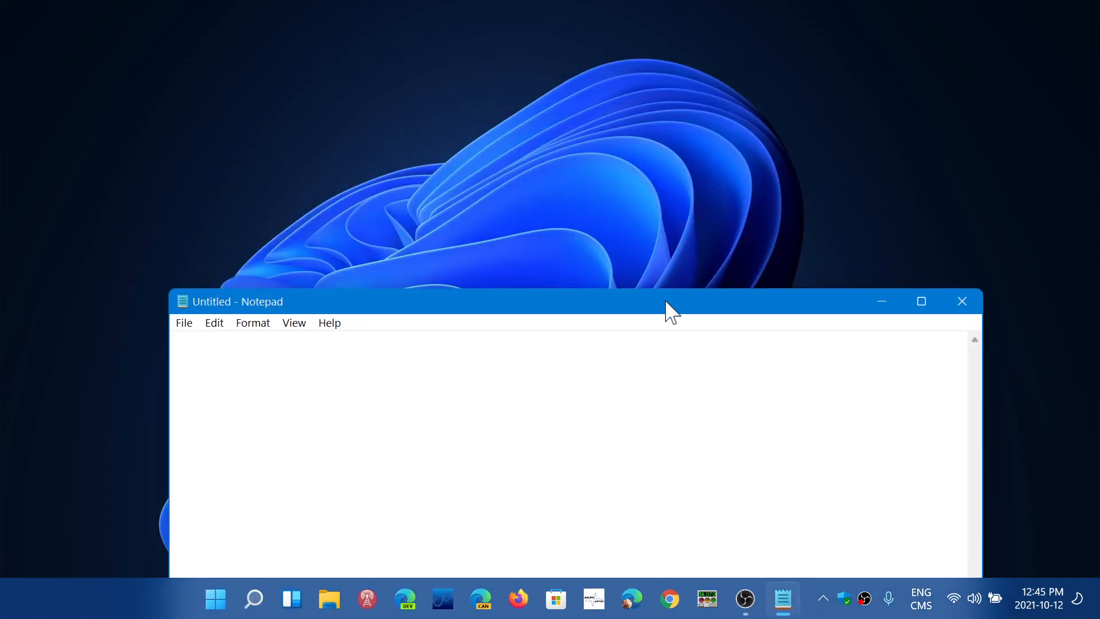
left_click_drag(669, 301, 695, 71)
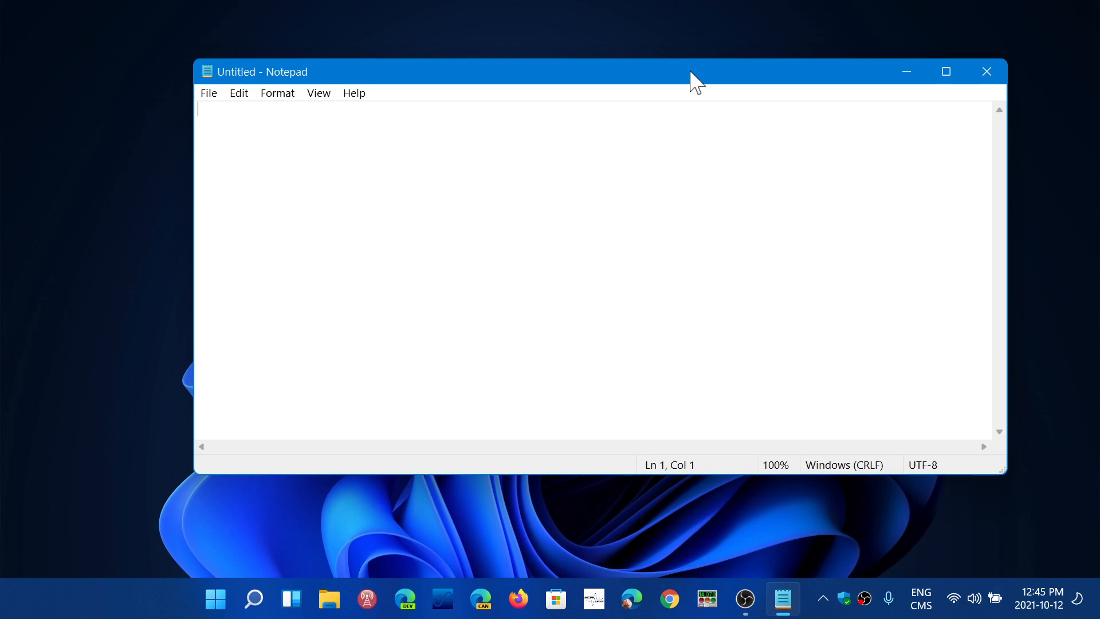
mouse_move(955, 27)
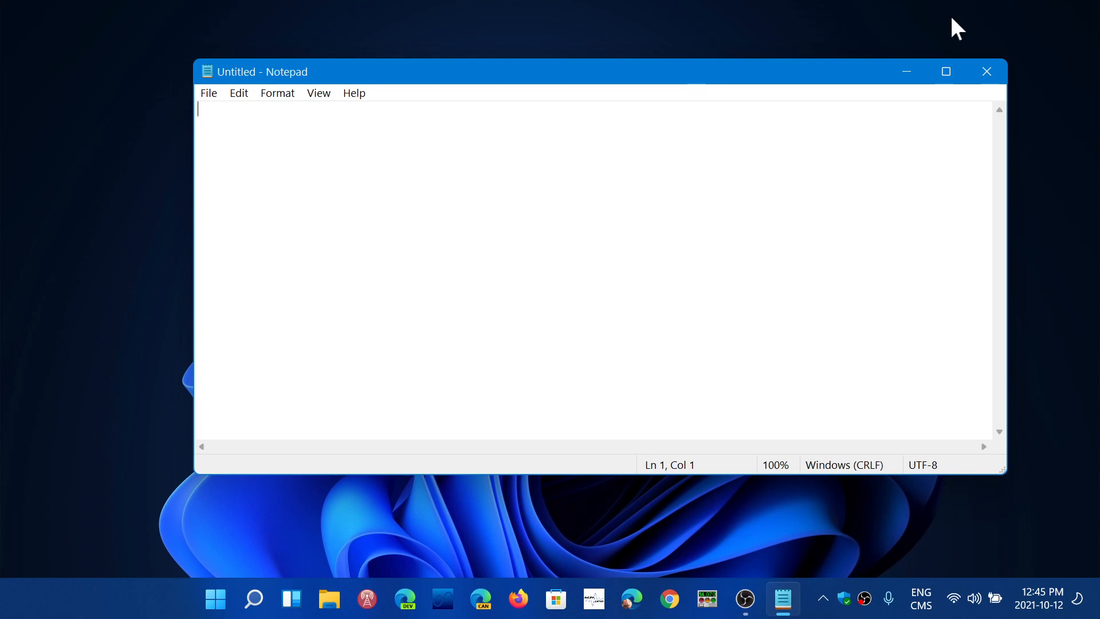
left_click(987, 71)
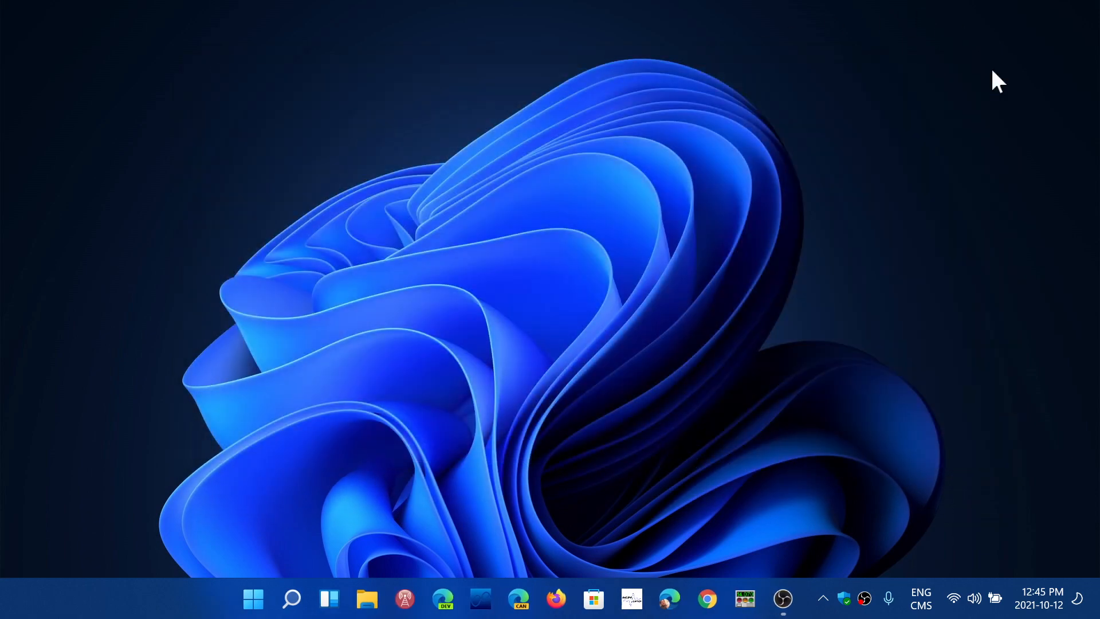